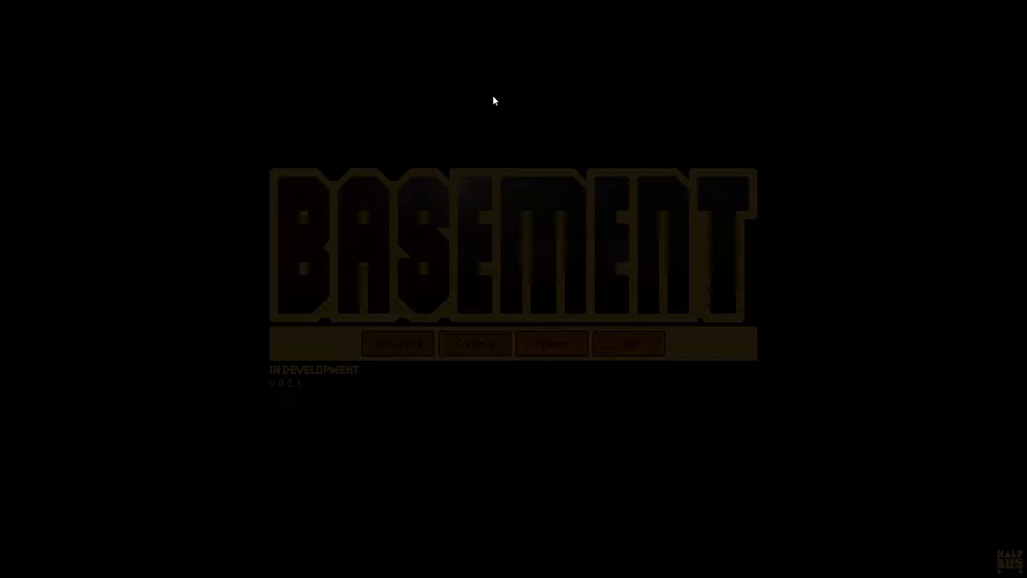
# Continue the saved game to reach the Start District base on day 1
pyautogui.click(474, 343)
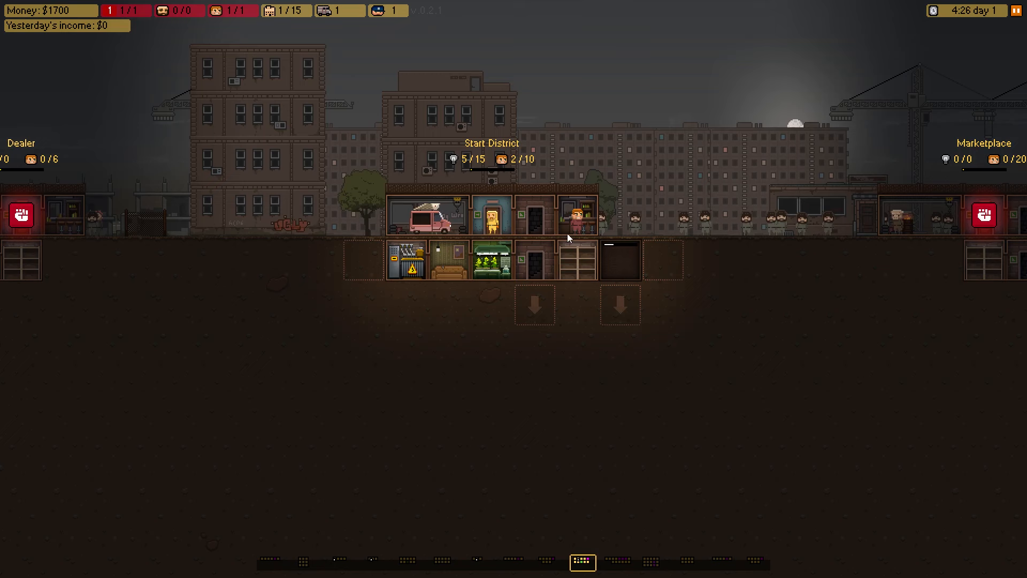
pyautogui.click(538, 216)
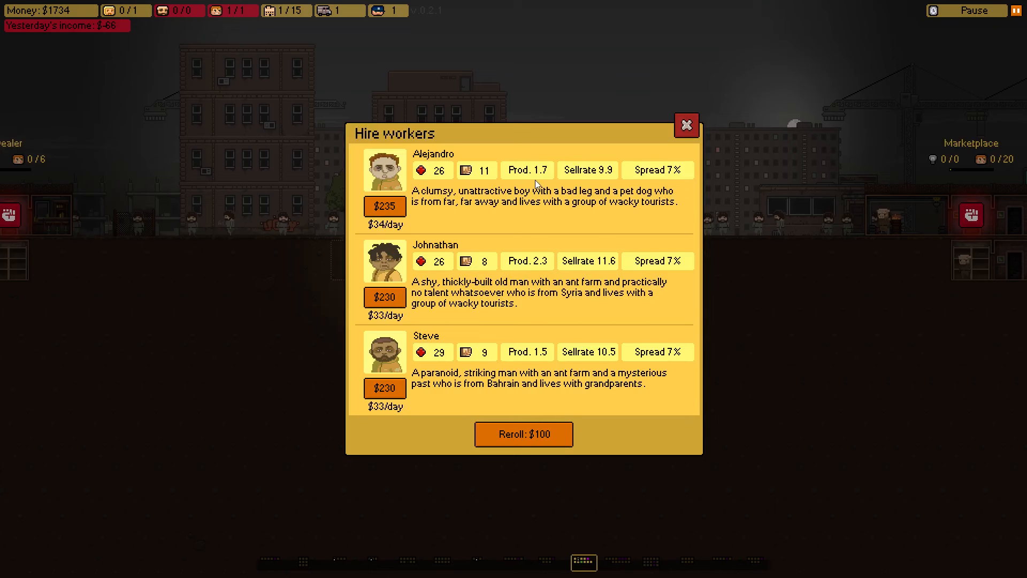
pyautogui.moveTo(454, 155)
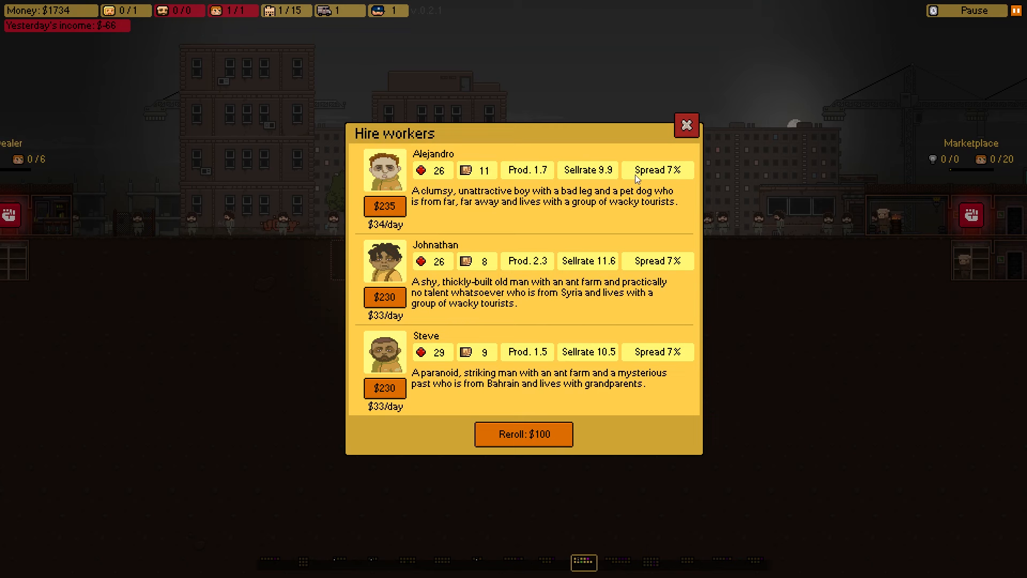
pyautogui.moveTo(650, 182)
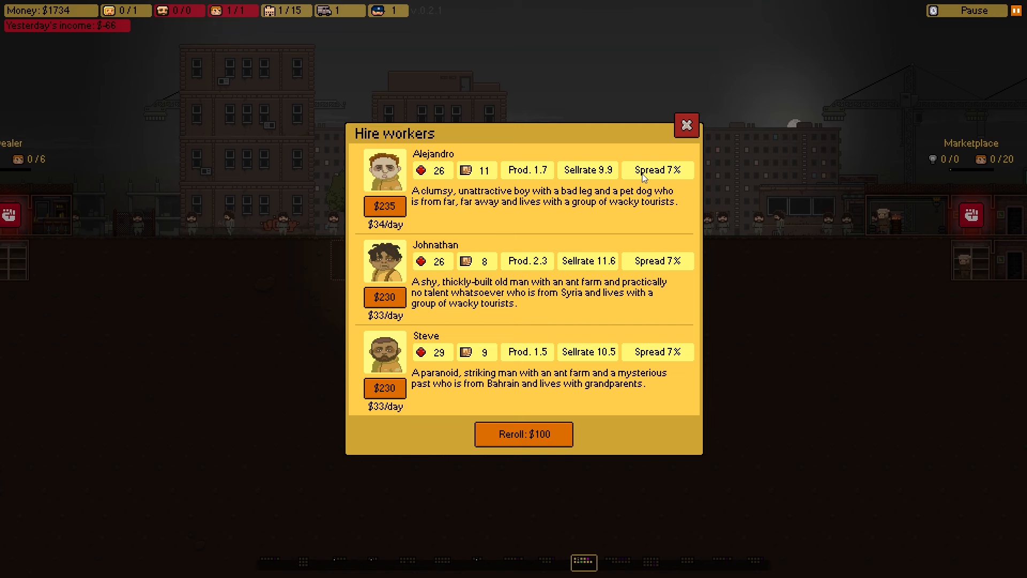
pyautogui.moveTo(404, 357)
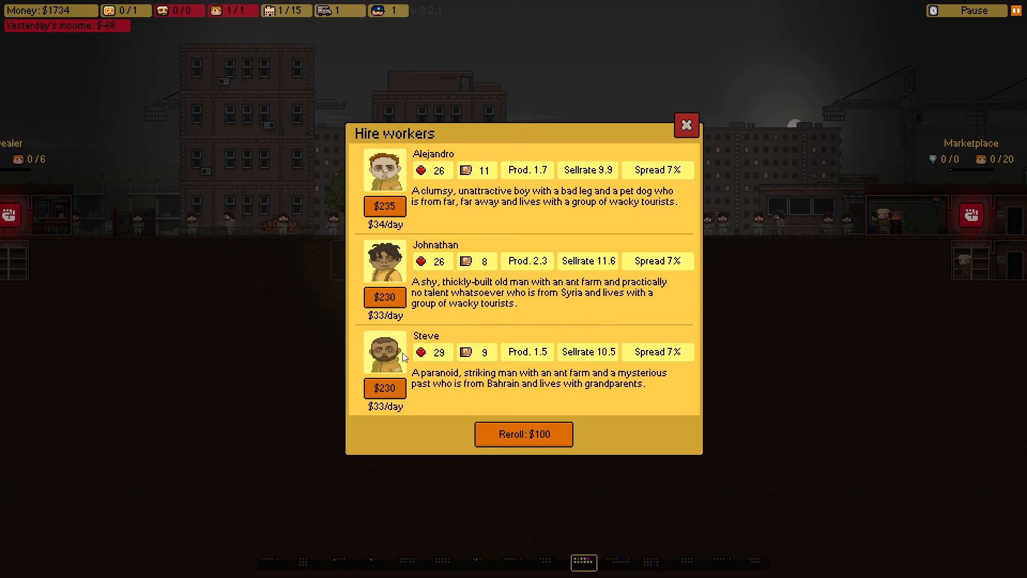
pyautogui.moveTo(524, 367)
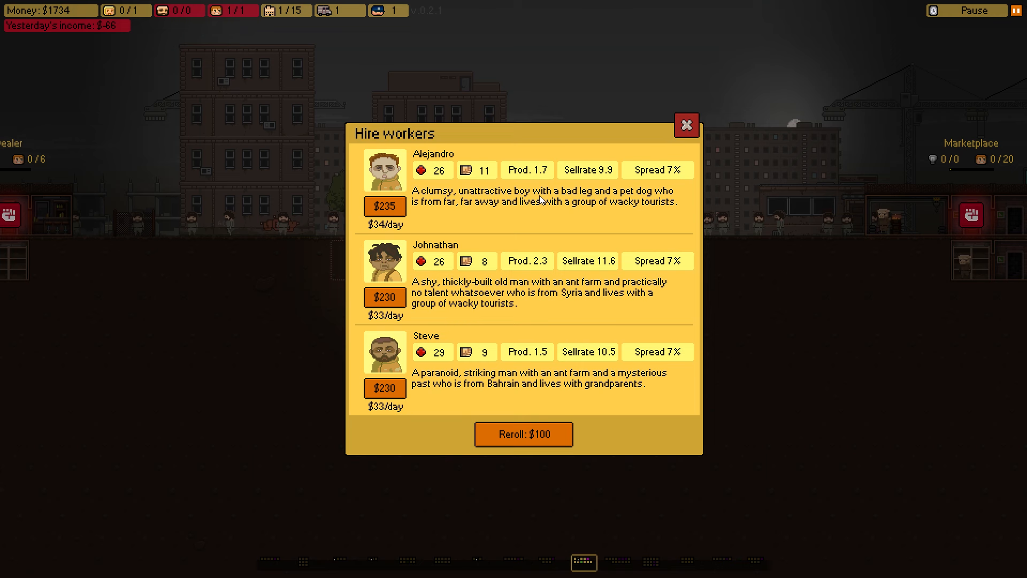
pyautogui.moveTo(467, 271)
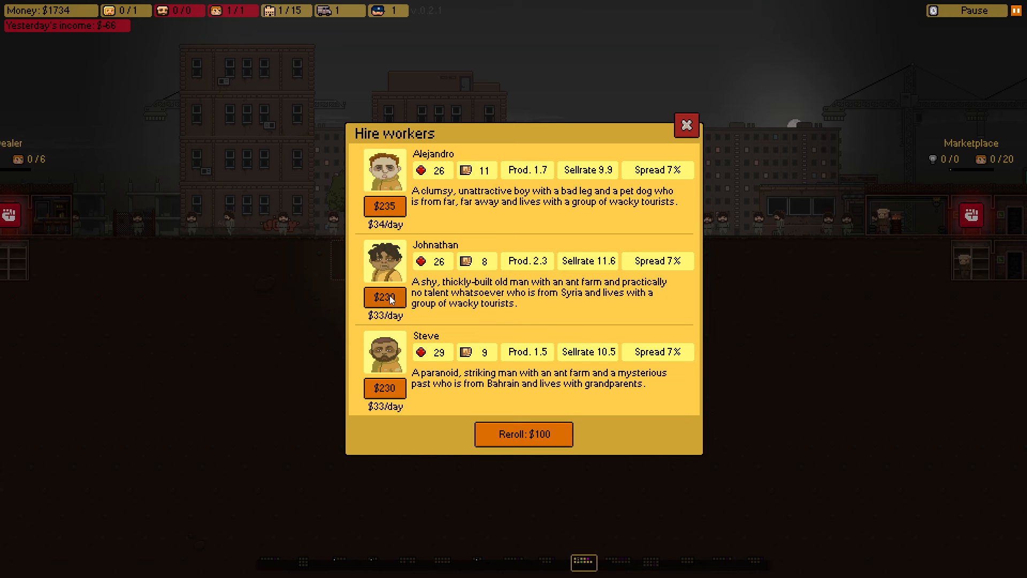
pyautogui.moveTo(464, 234)
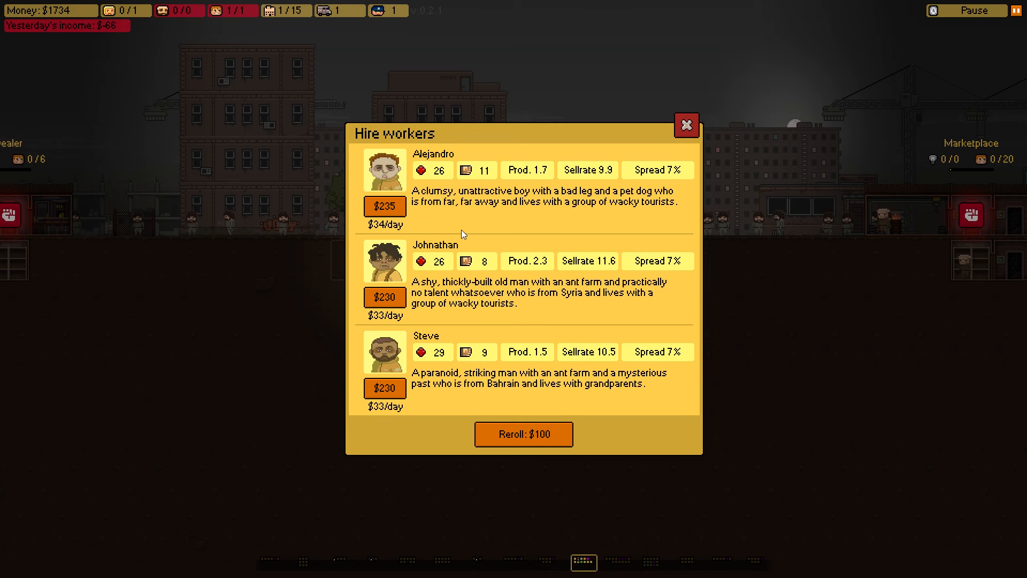
pyautogui.moveTo(579, 218)
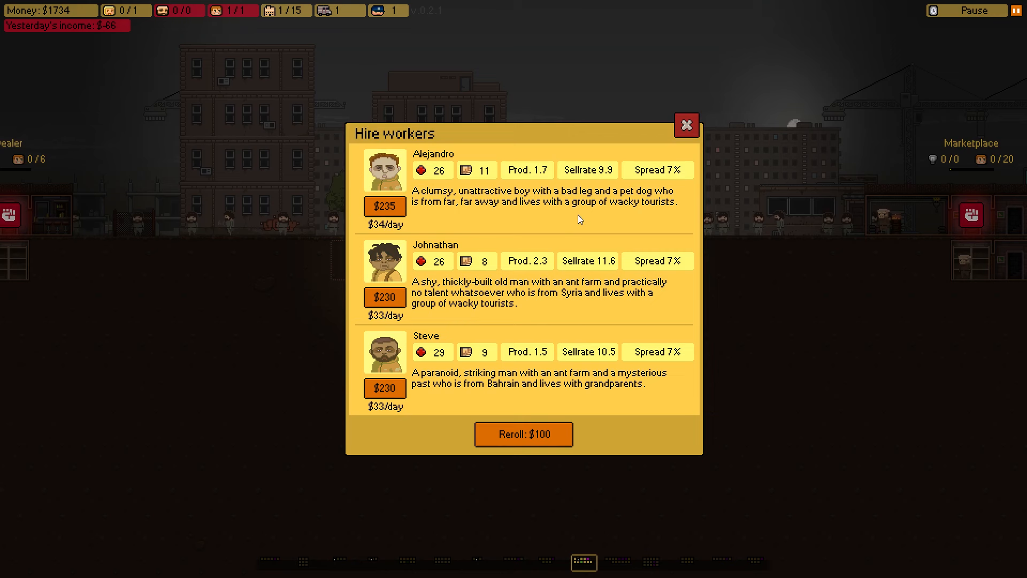
pyautogui.moveTo(512, 313)
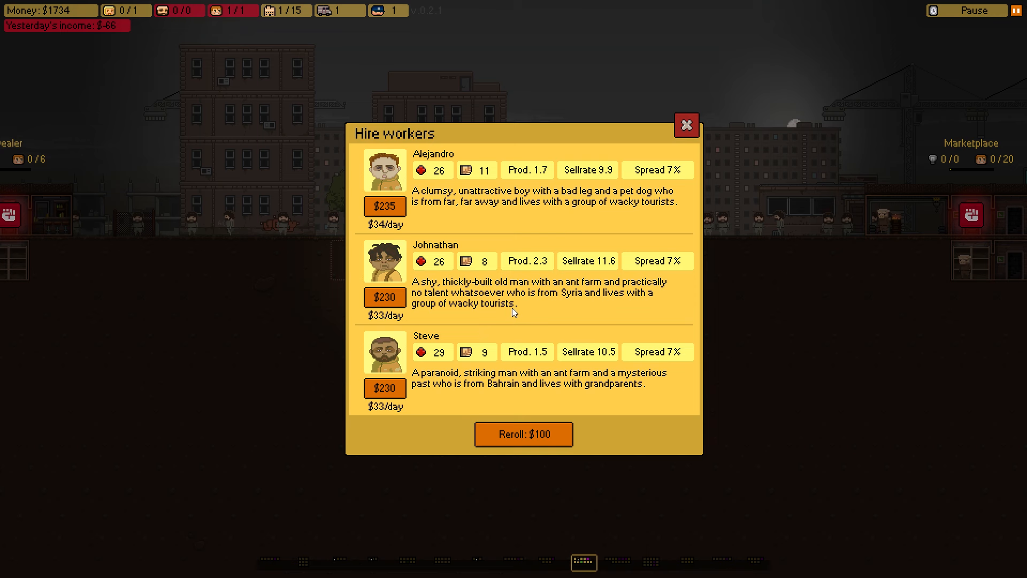
# Hire Johnathan for $230, leaving Alejandro and Steve as candidates
pyautogui.click(384, 296)
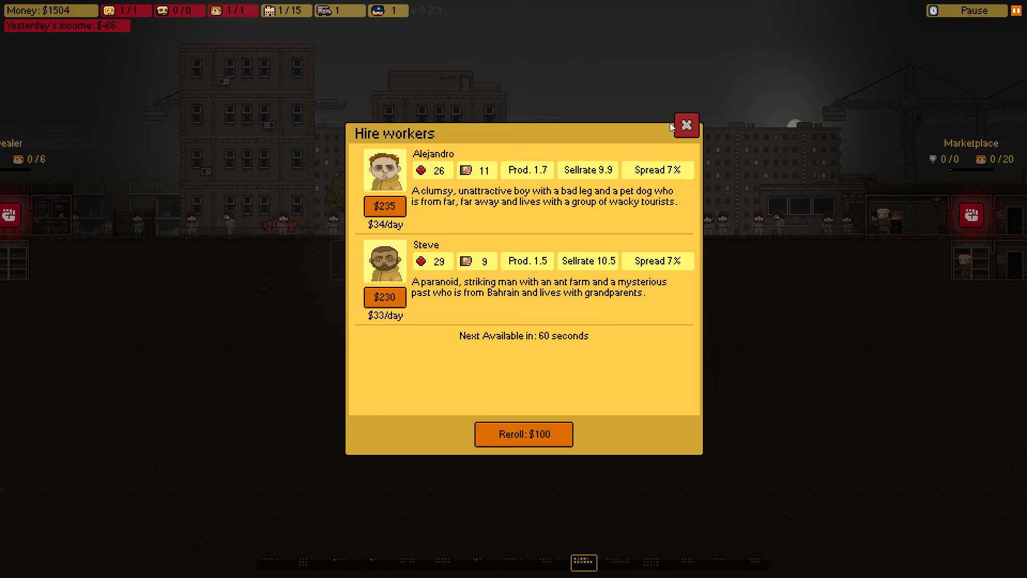
# Close the Hire workers window and return to the base view
pyautogui.click(684, 125)
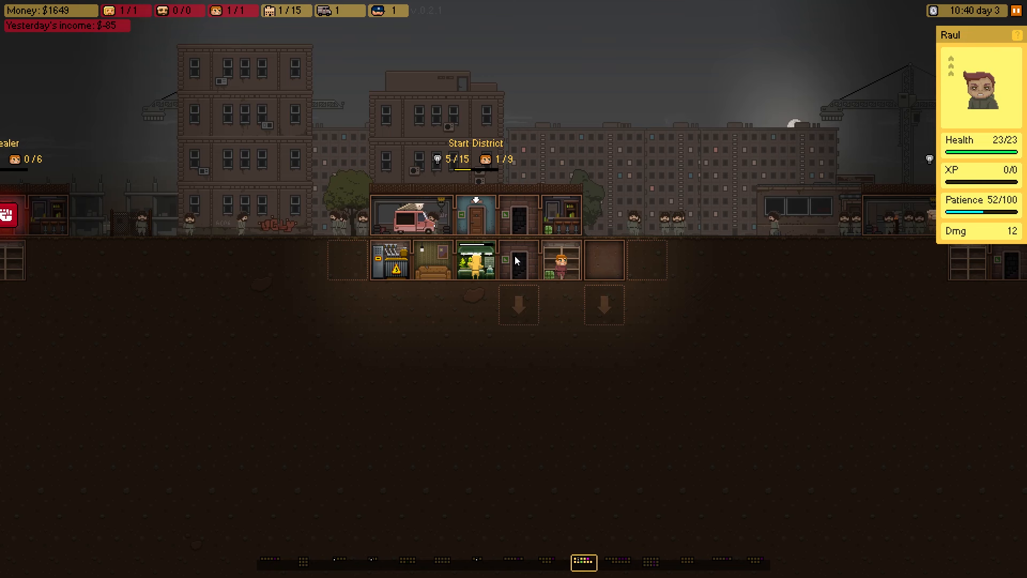
# Select the empty right-end cell of the lower row and start building a room there
pyautogui.click(603, 258)
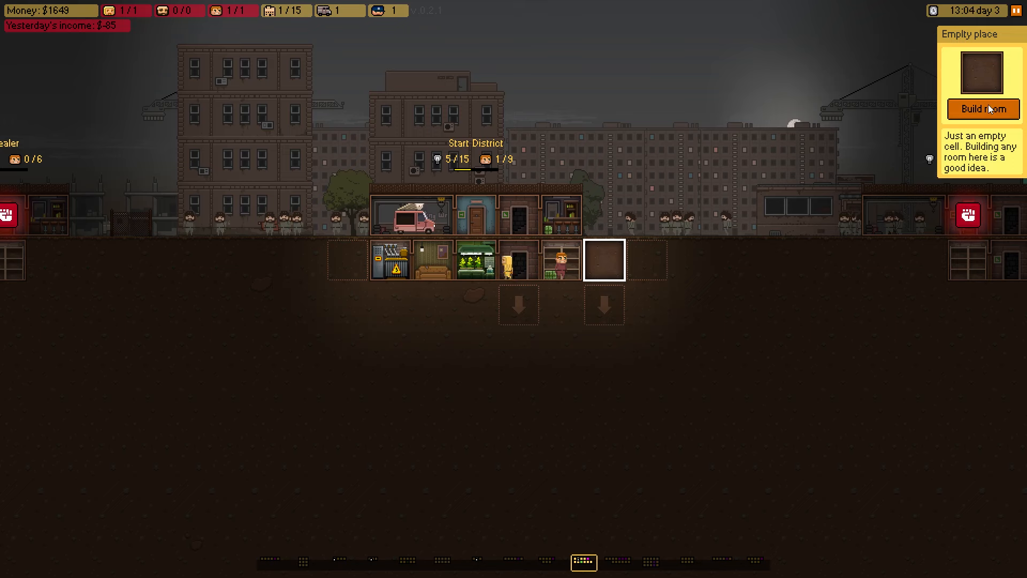
pyautogui.click(982, 109)
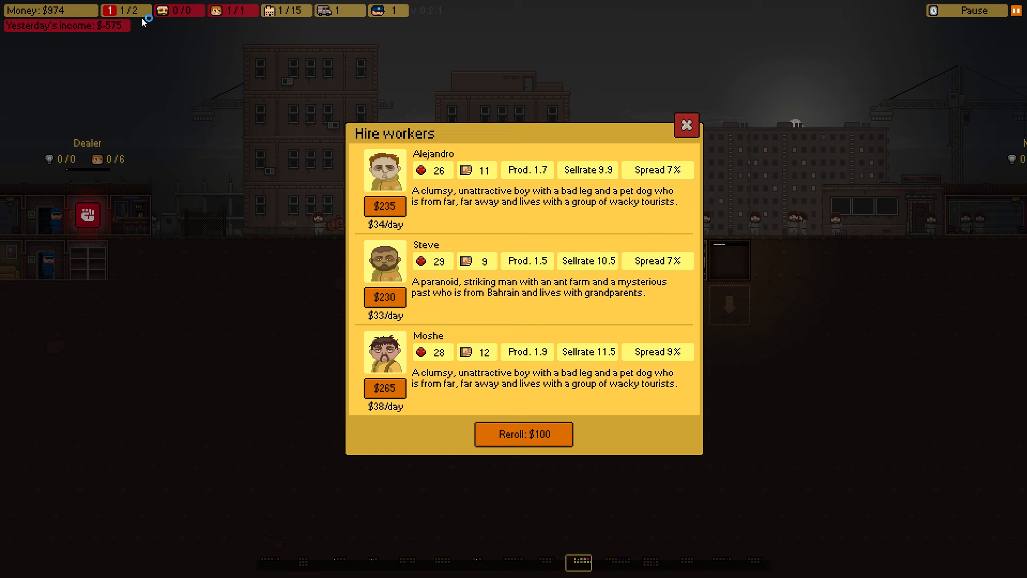
pyautogui.moveTo(464, 255)
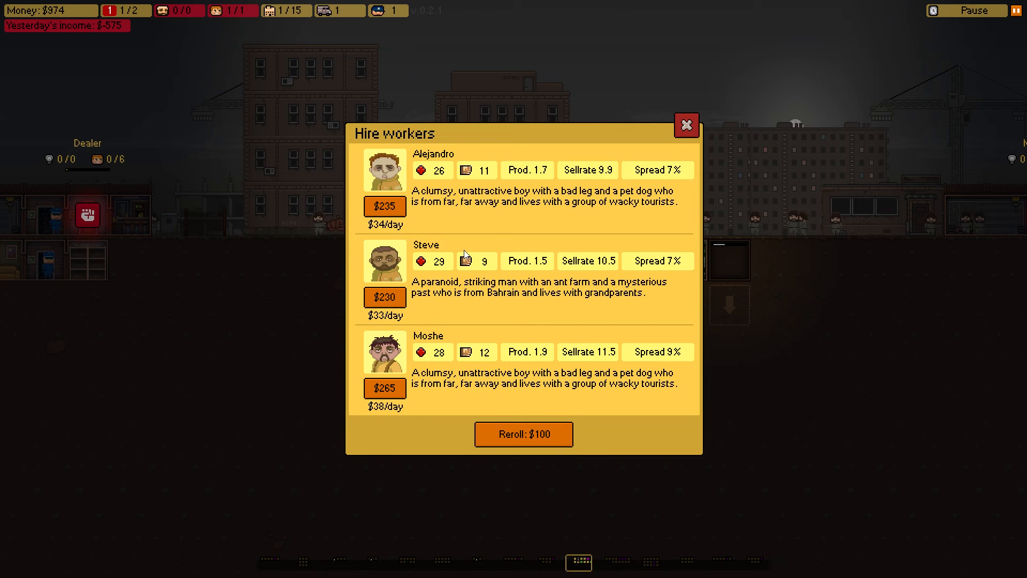
pyautogui.moveTo(618, 371)
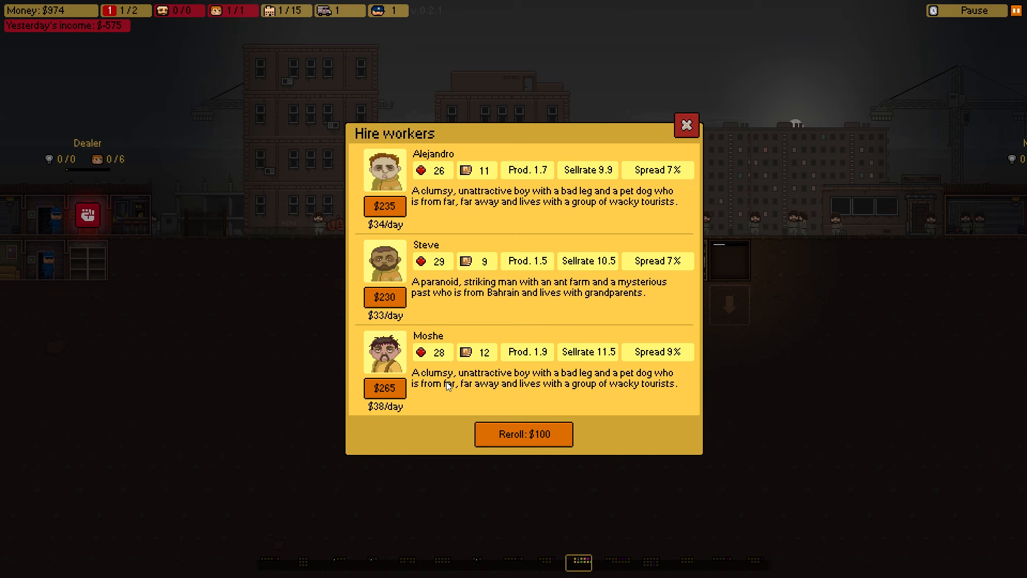
pyautogui.moveTo(390, 357)
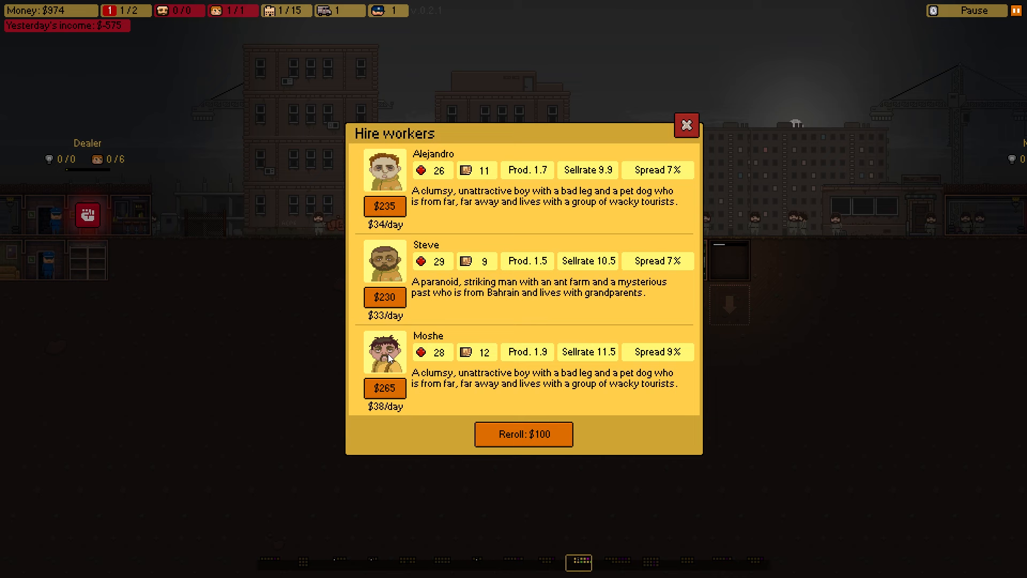
pyautogui.moveTo(417, 355)
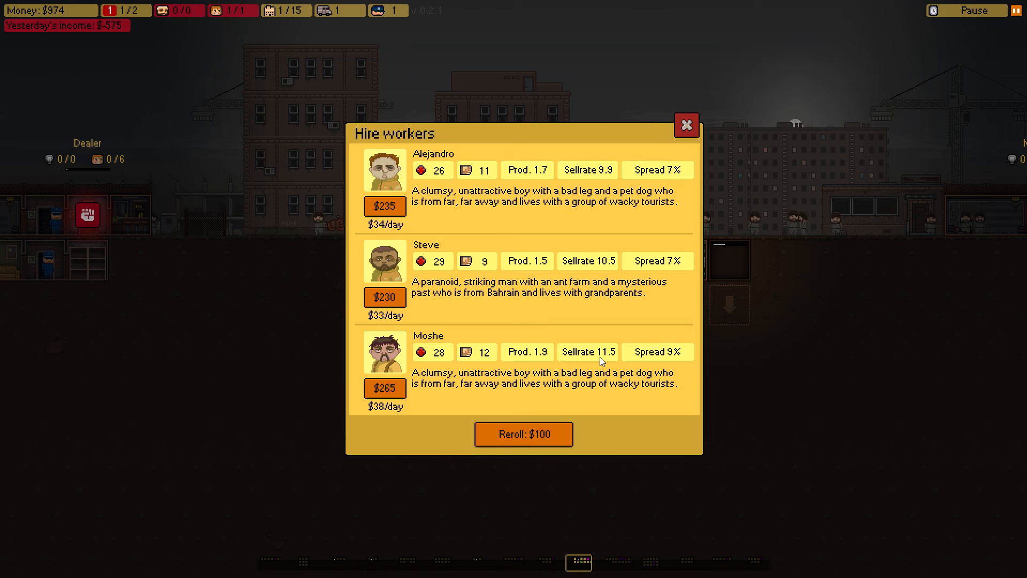
pyautogui.moveTo(352, 162)
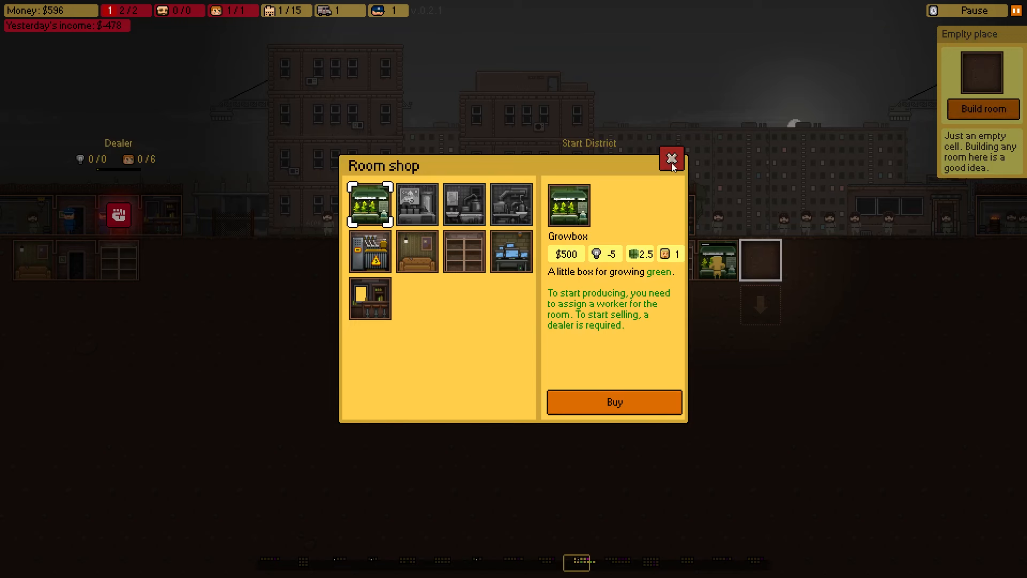
# Close the Room shop window to return to the underground base
pyautogui.click(670, 160)
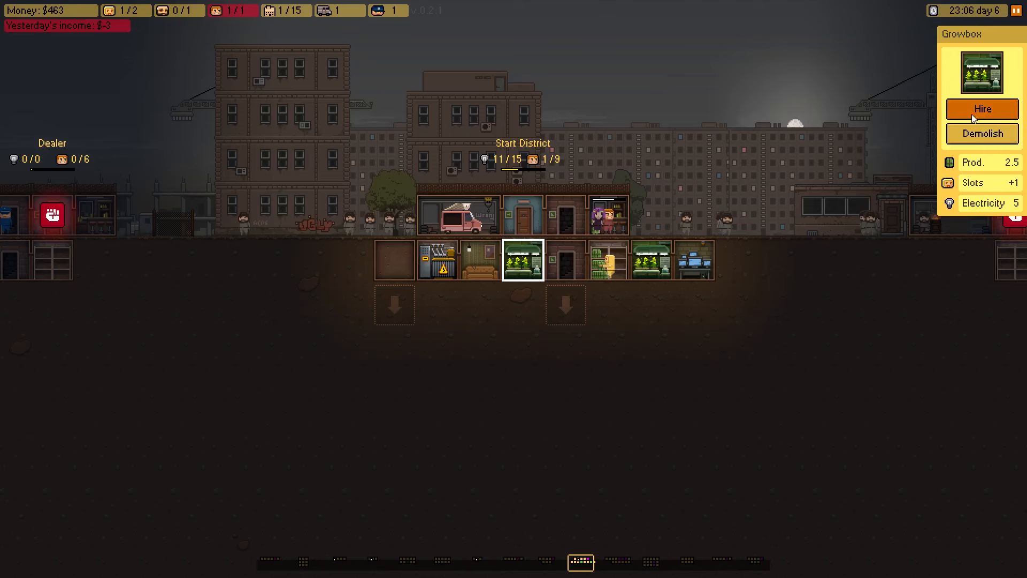
# Hire Steve for $230 from the Growbox's worker list, then try for Raymon too
pyautogui.click(982, 109)
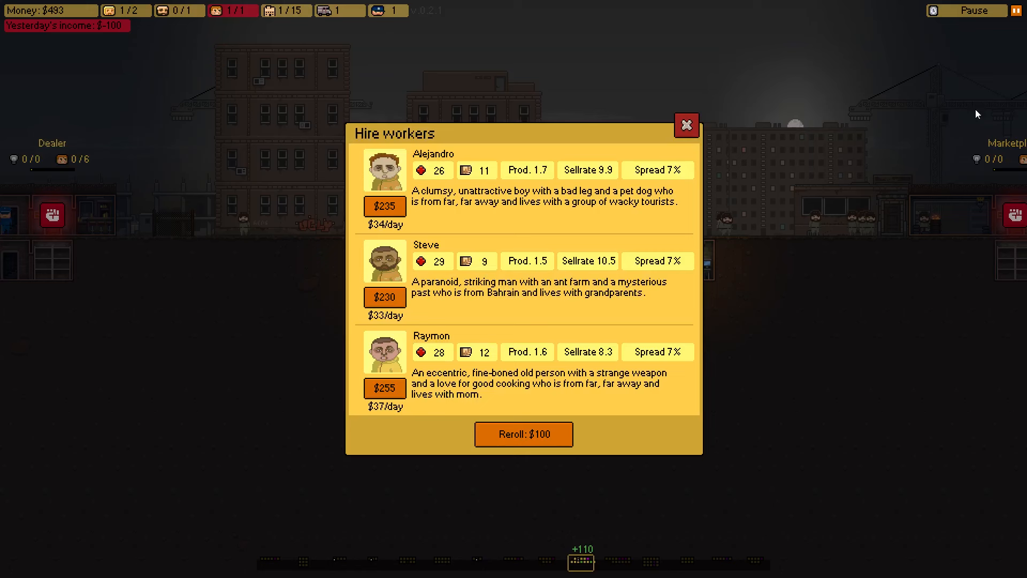
pyautogui.moveTo(503, 275)
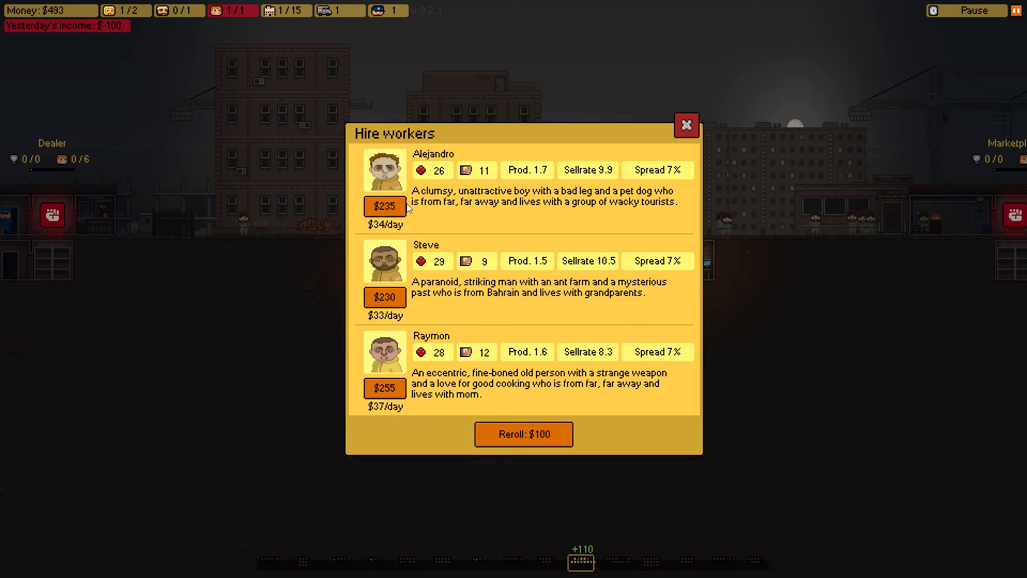
pyautogui.moveTo(231, 25)
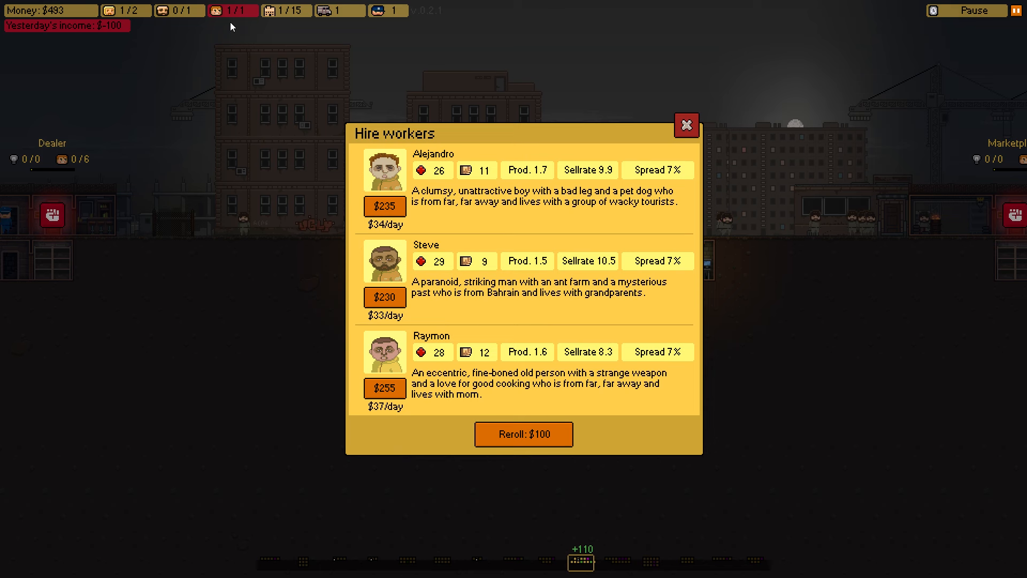
pyautogui.moveTo(738, 358)
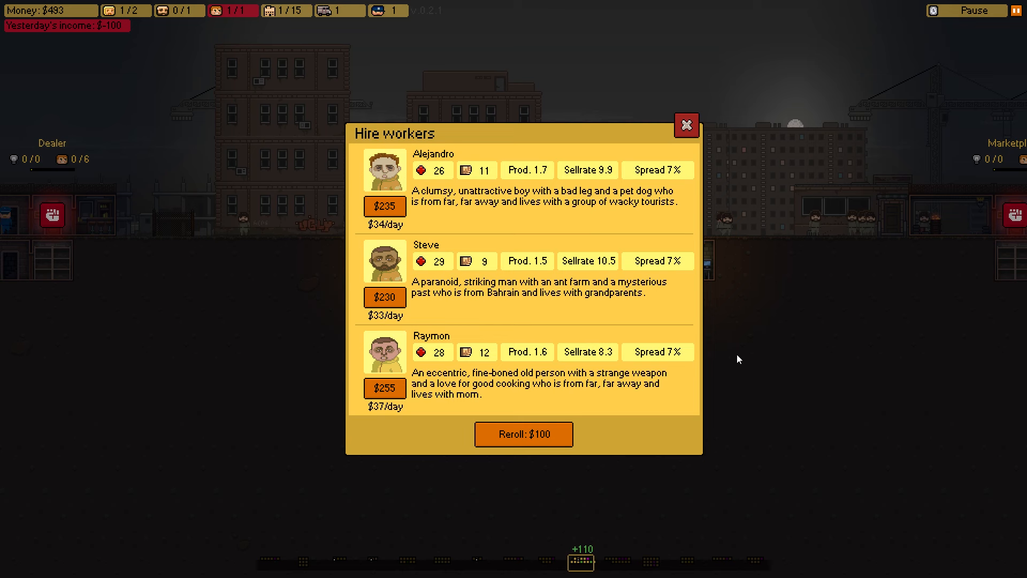
pyautogui.moveTo(468, 132)
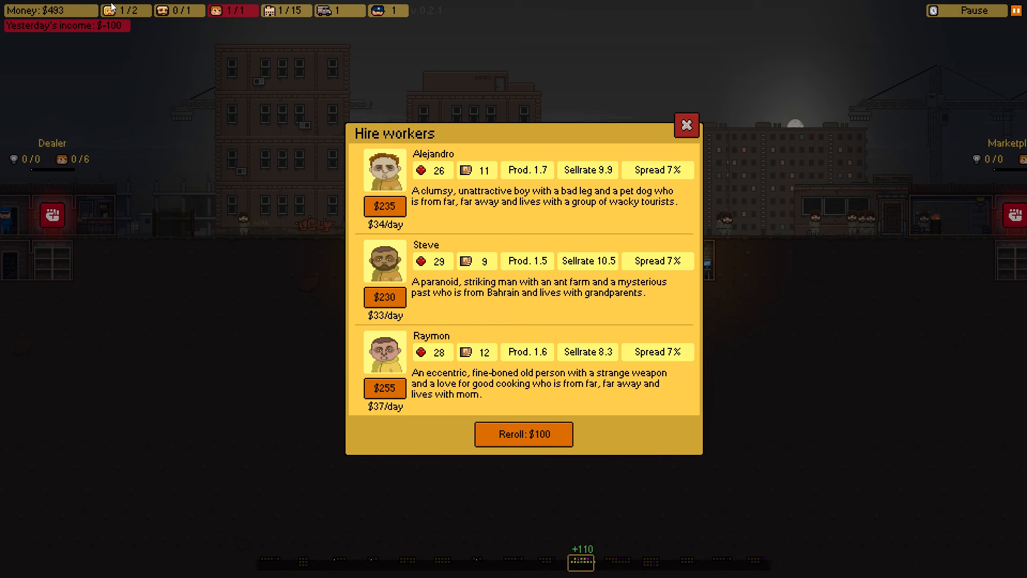
pyautogui.moveTo(495, 372)
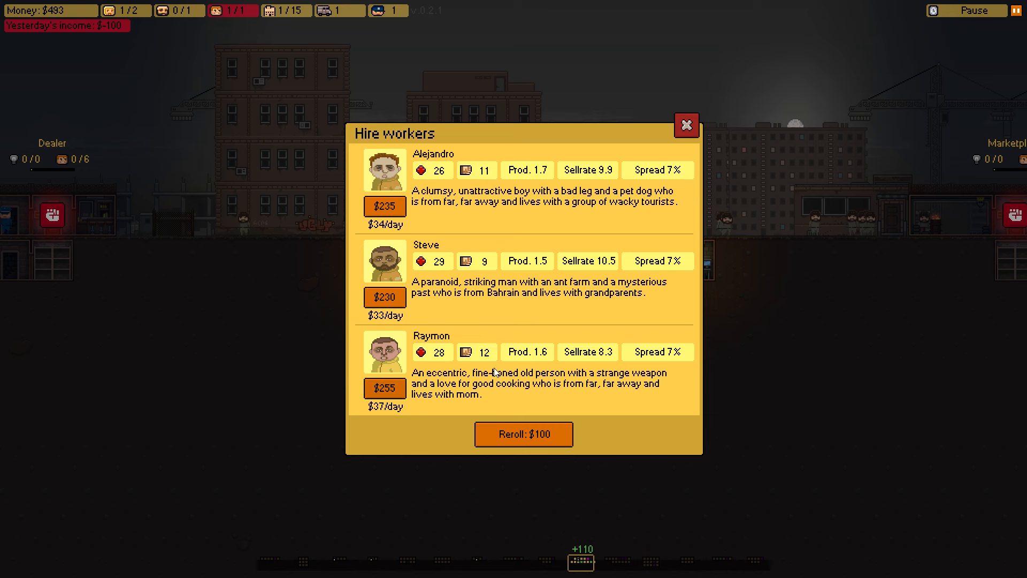
pyautogui.moveTo(367, 285)
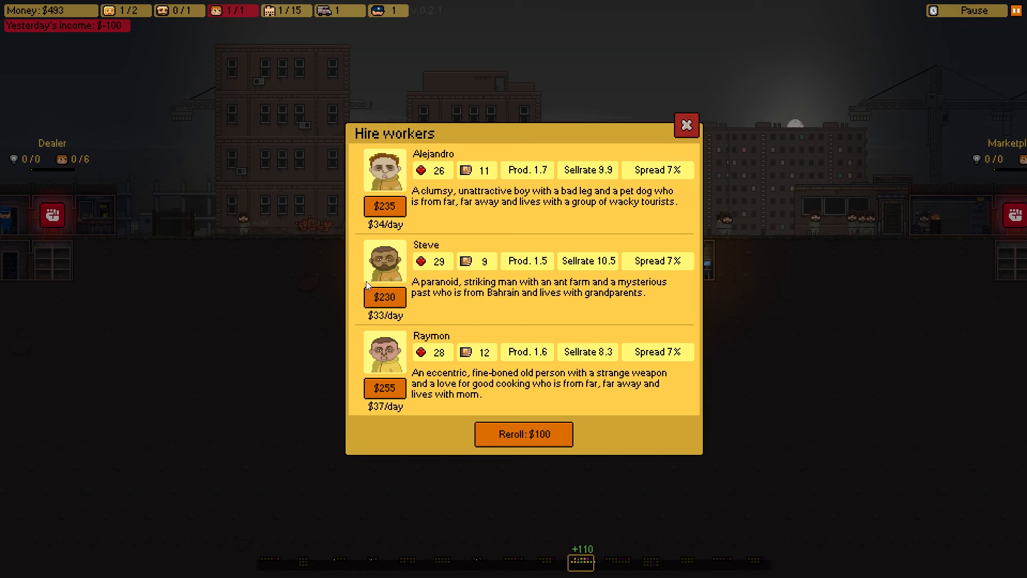
pyautogui.click(384, 296)
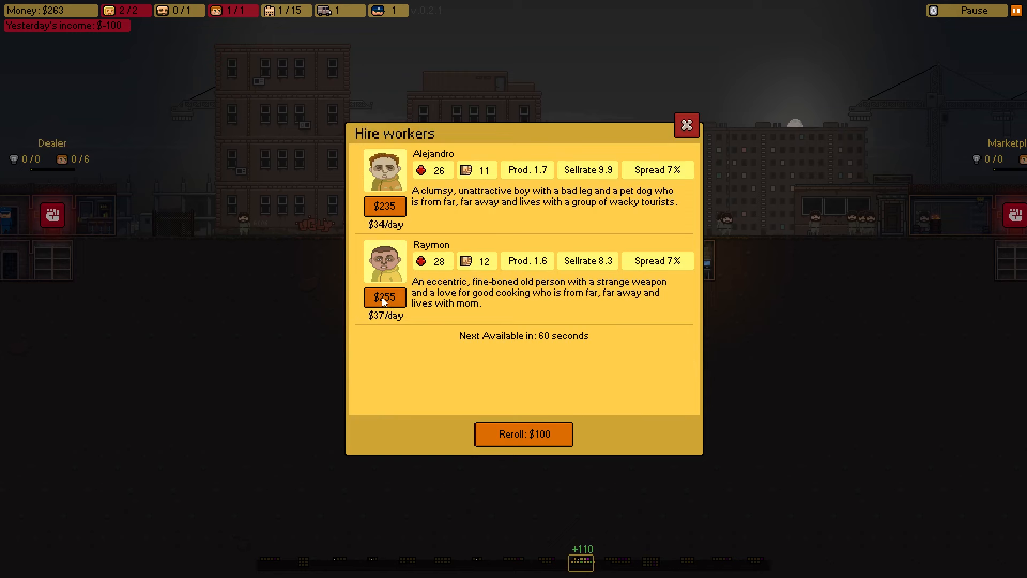
pyautogui.click(685, 125)
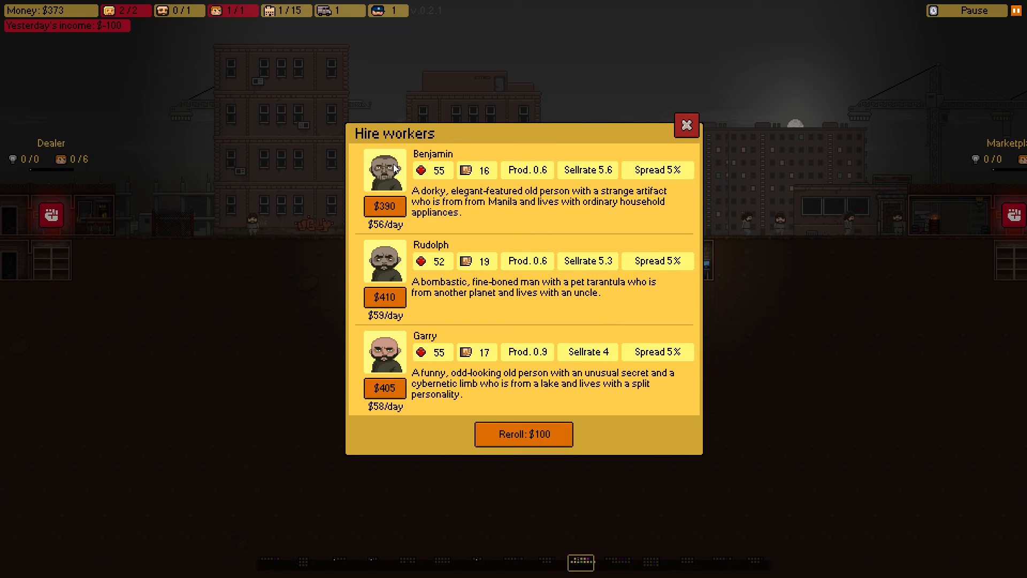
pyautogui.moveTo(439, 300)
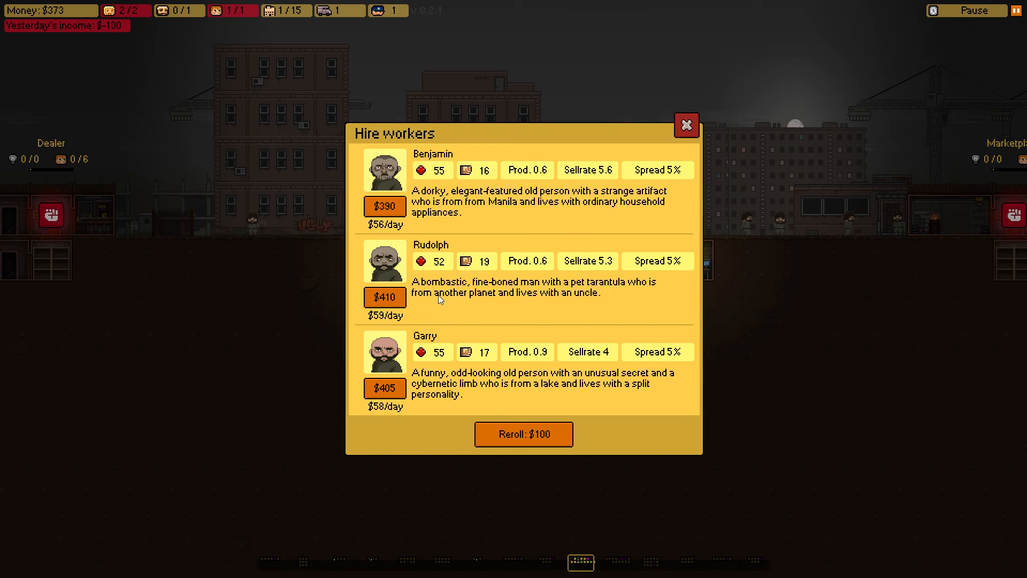
pyautogui.moveTo(518, 303)
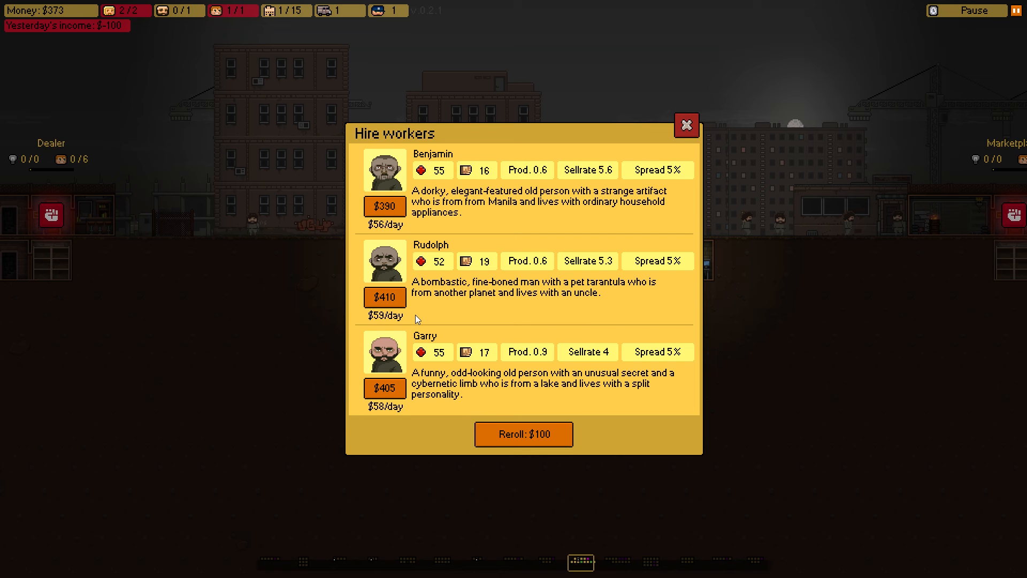
pyautogui.moveTo(445, 273)
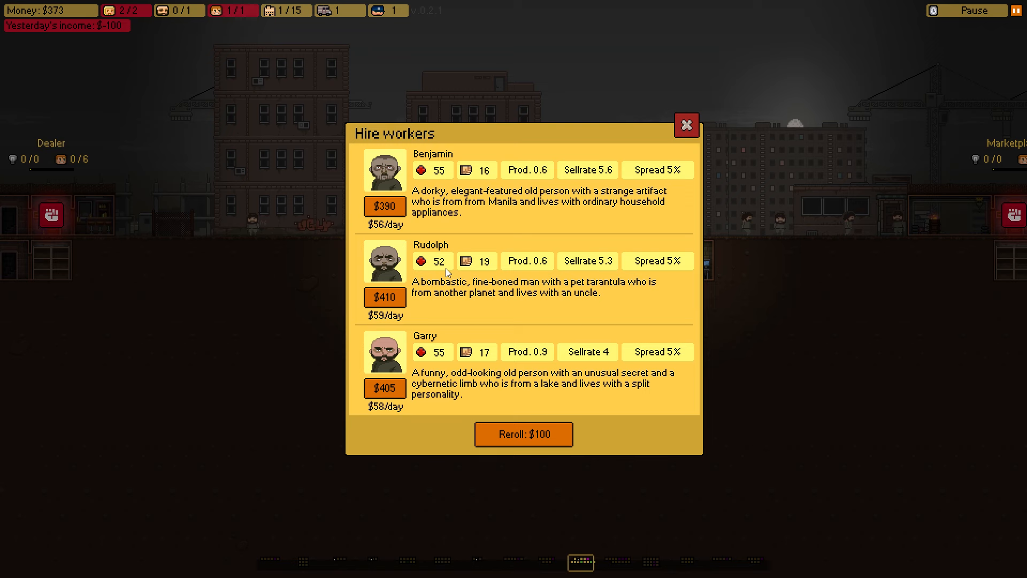
# Close the hiring list without hiring and select the security depot room
pyautogui.click(686, 125)
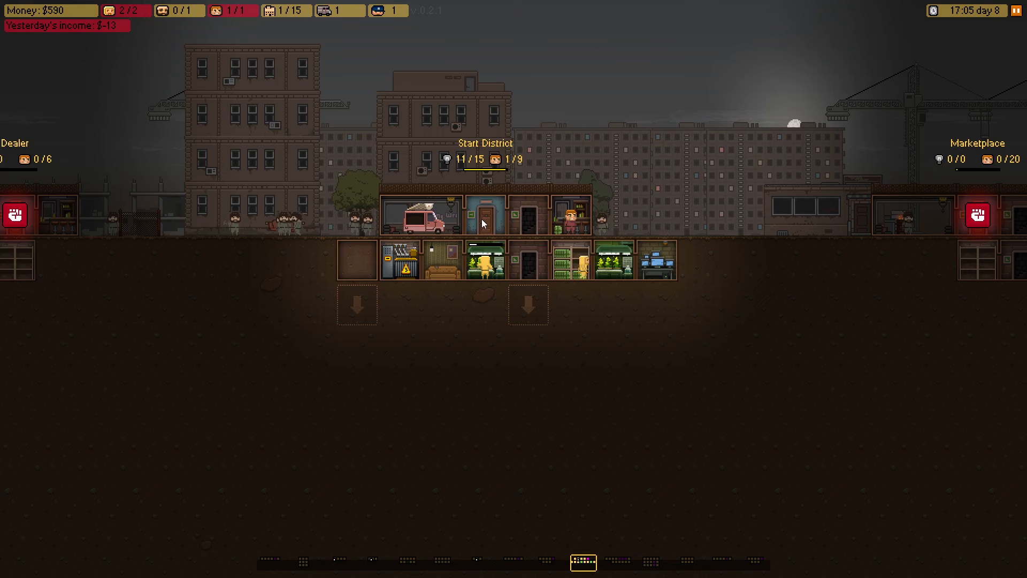
pyautogui.click(652, 260)
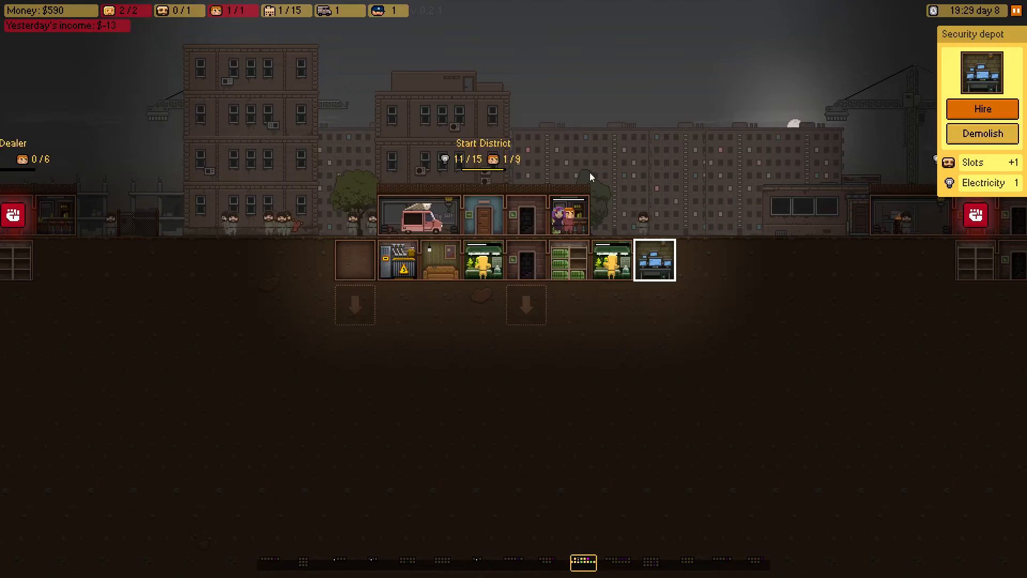
# Hire Rudolph for $410 for the security depot and begin planning an attack on the Bar
pyautogui.click(982, 109)
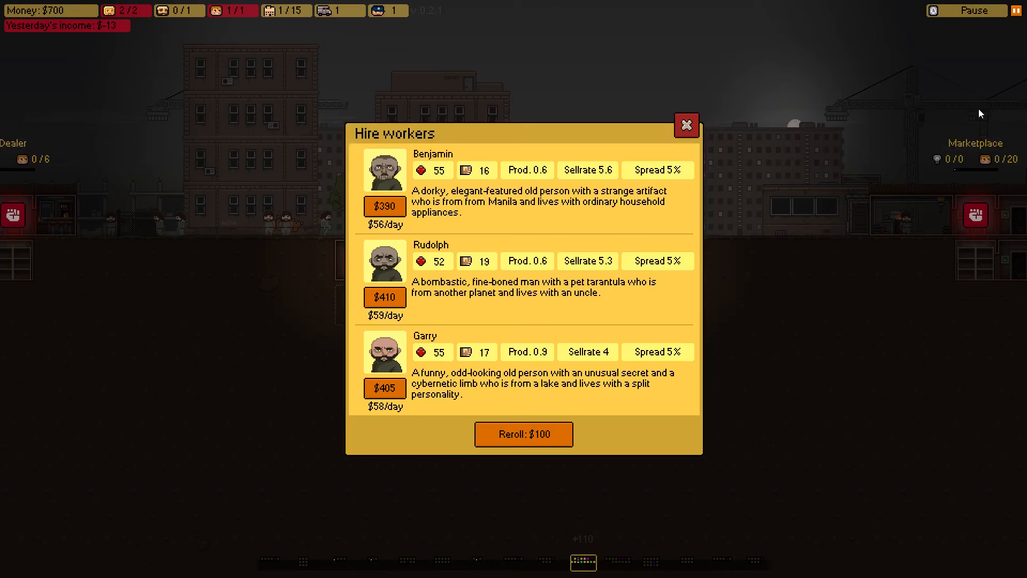
pyautogui.click(384, 296)
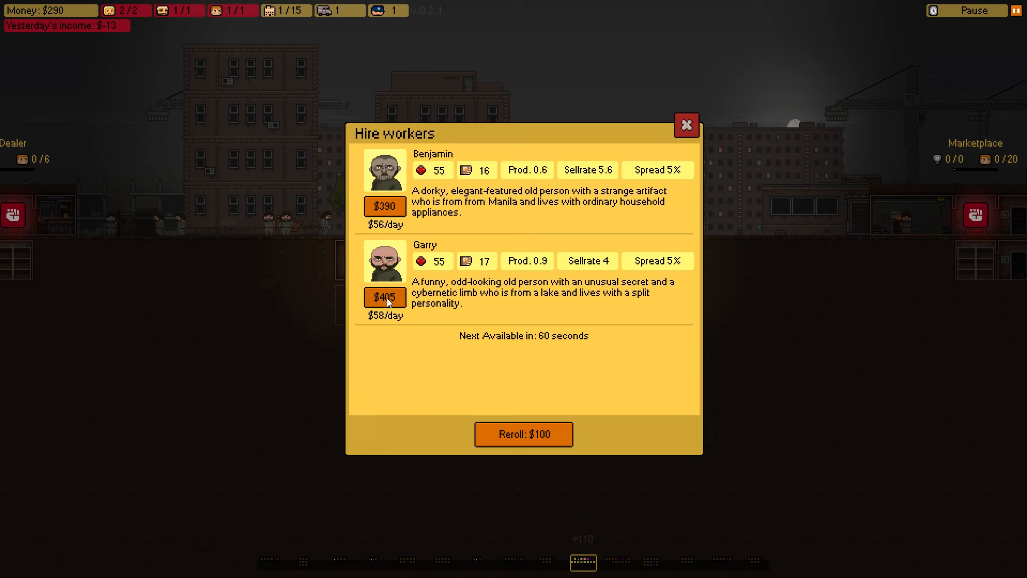
pyautogui.click(686, 125)
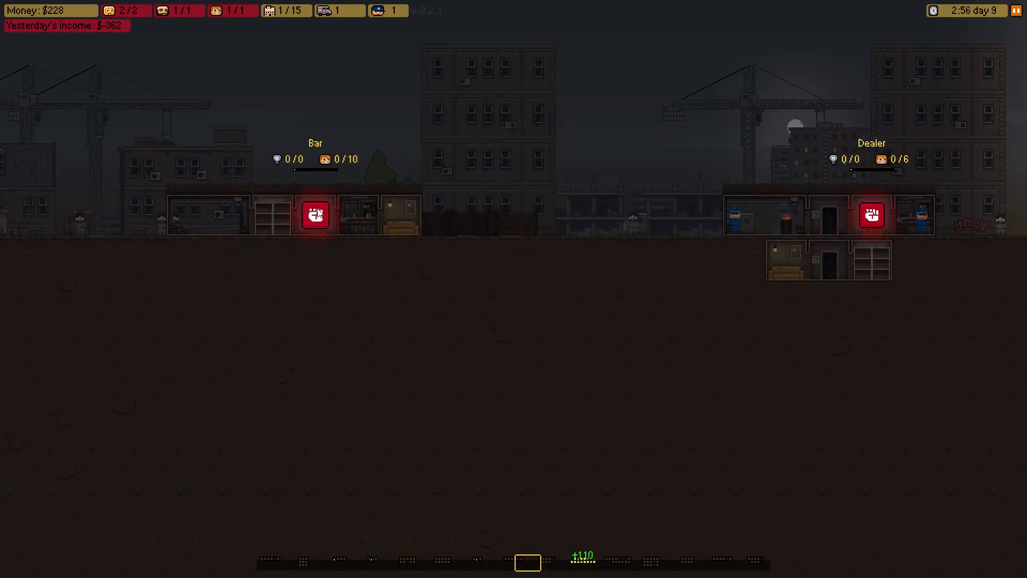
pyautogui.click(313, 214)
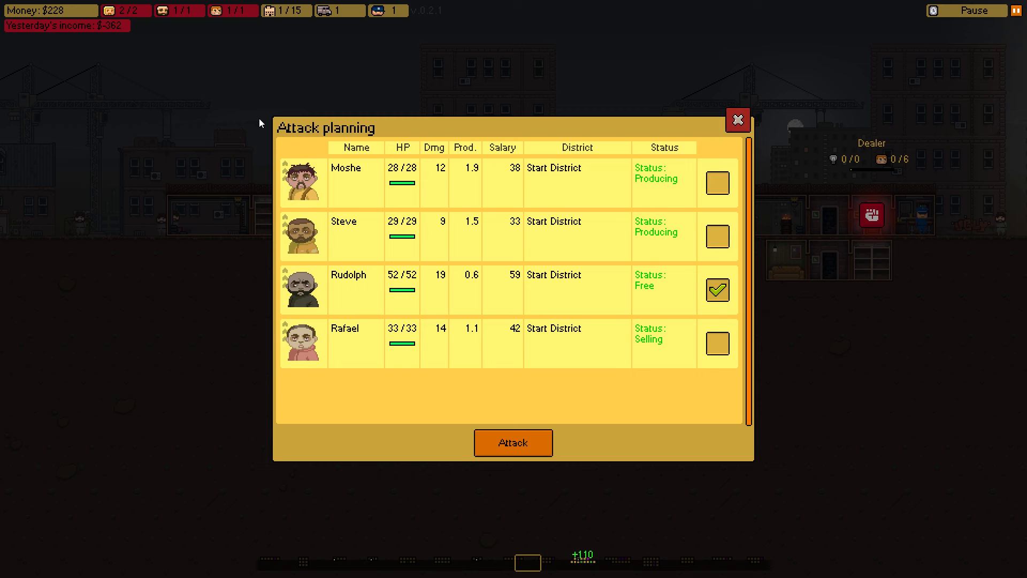
pyautogui.moveTo(634, 360)
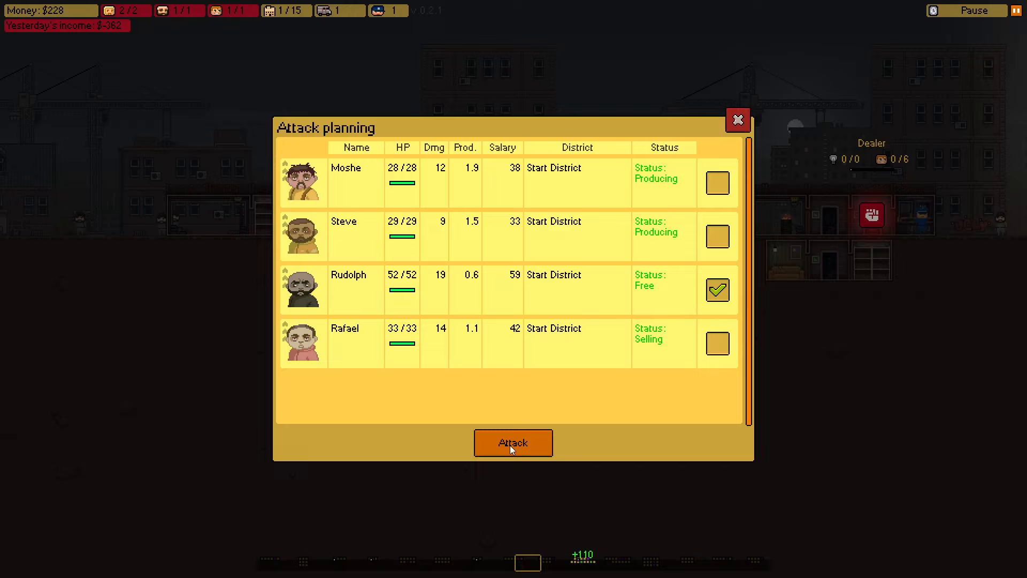
# Launch the attack on the Bar with Rudolph as the sole fighter
pyautogui.click(512, 443)
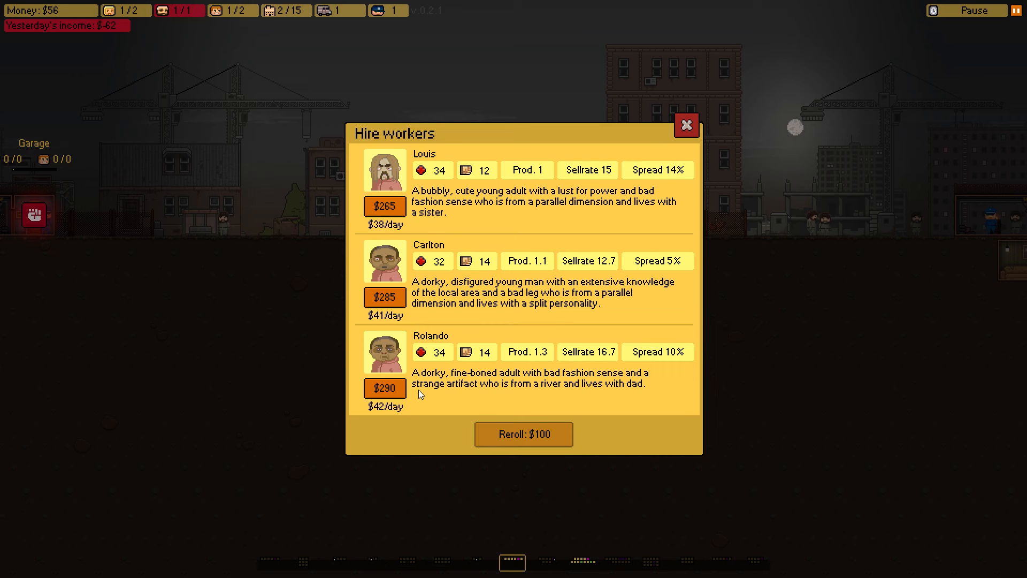
pyautogui.moveTo(672, 296)
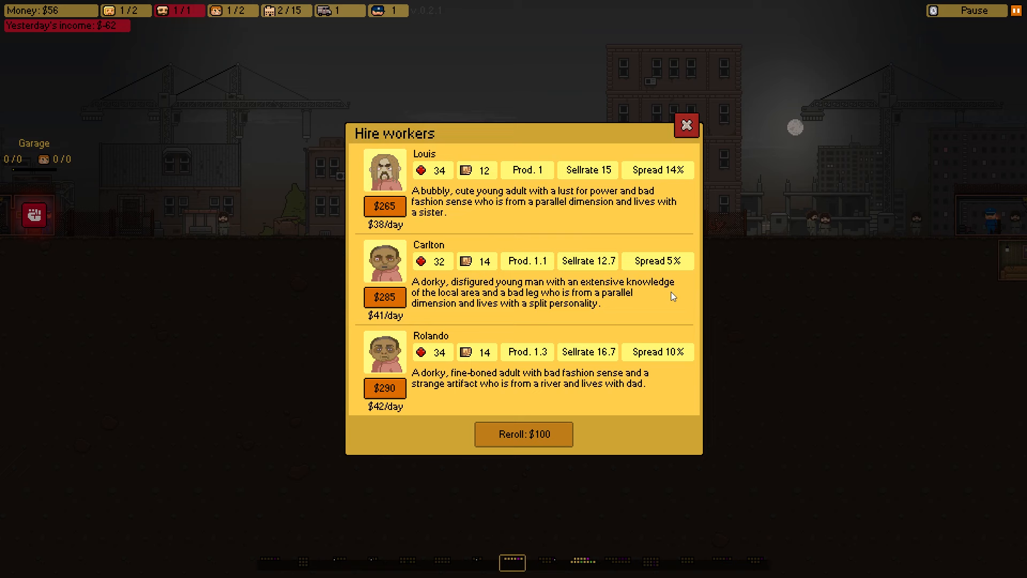
pyautogui.moveTo(474, 394)
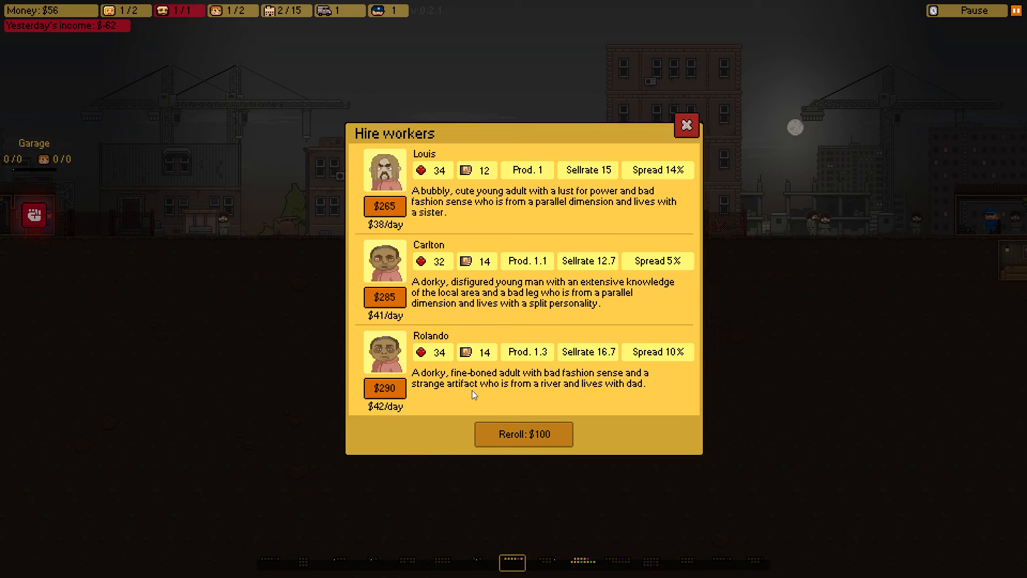
pyautogui.moveTo(501, 393)
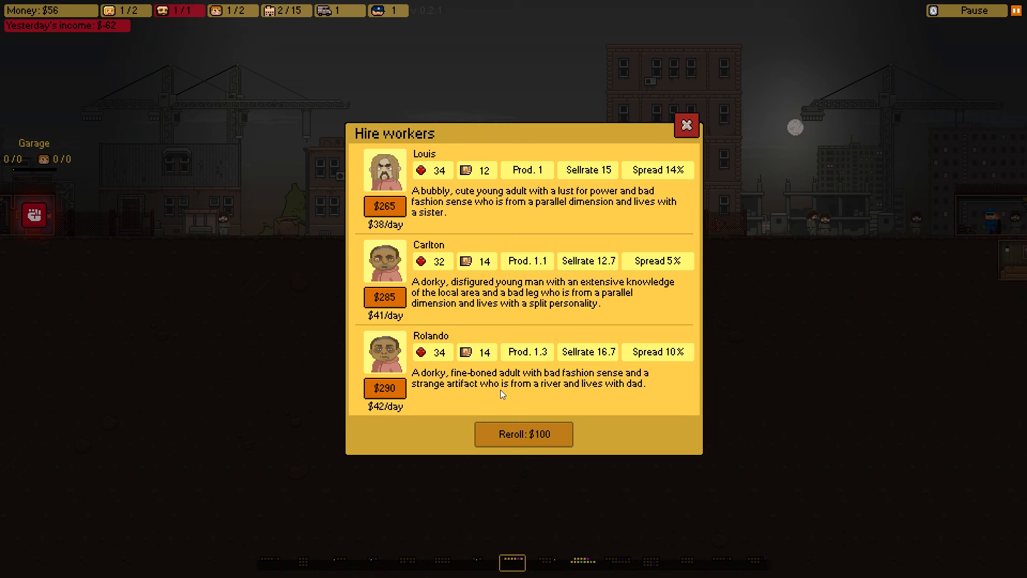
pyautogui.moveTo(384, 387)
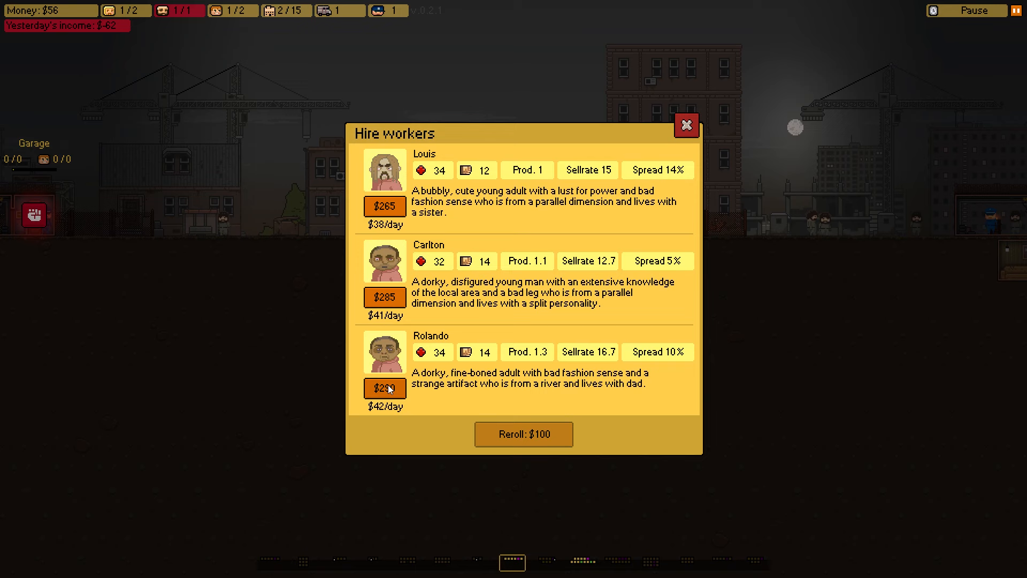
# Close the Hire workers window without taking Rolando's $290 offer
pyautogui.click(685, 126)
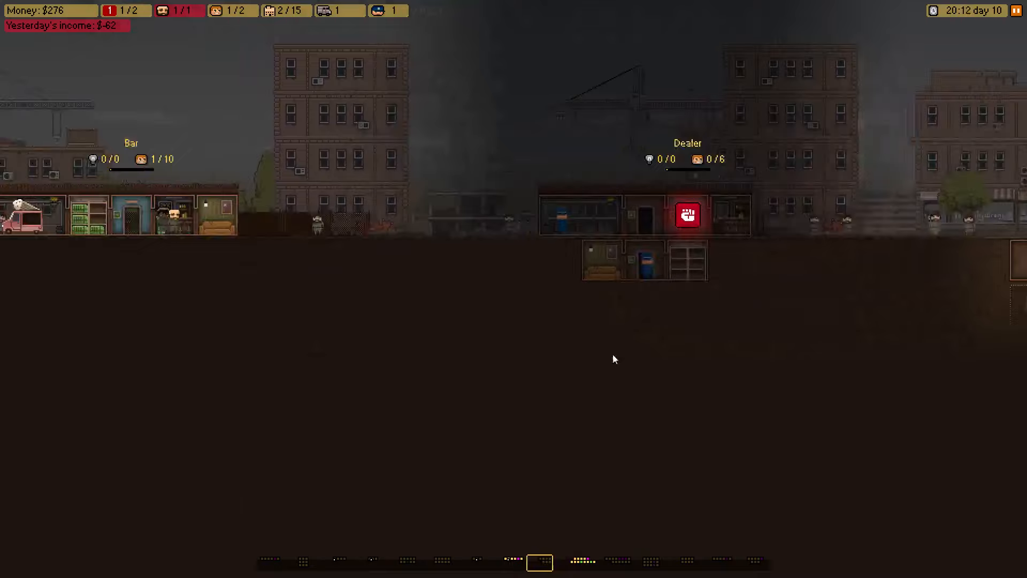
# Review the van's delivery sources and destinations in Truck management, then close it to return to Start District
pyautogui.click(687, 214)
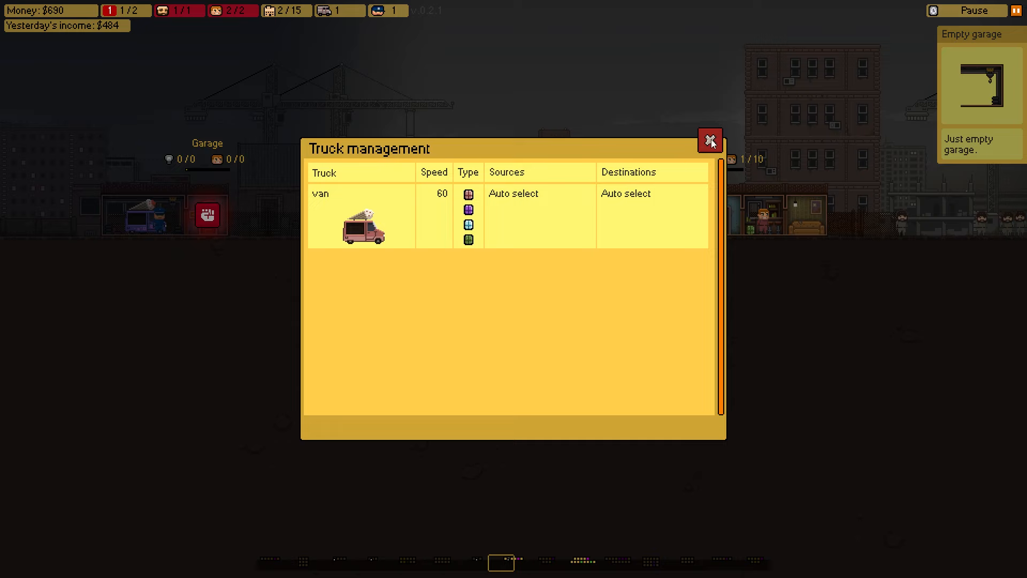
pyautogui.click(709, 141)
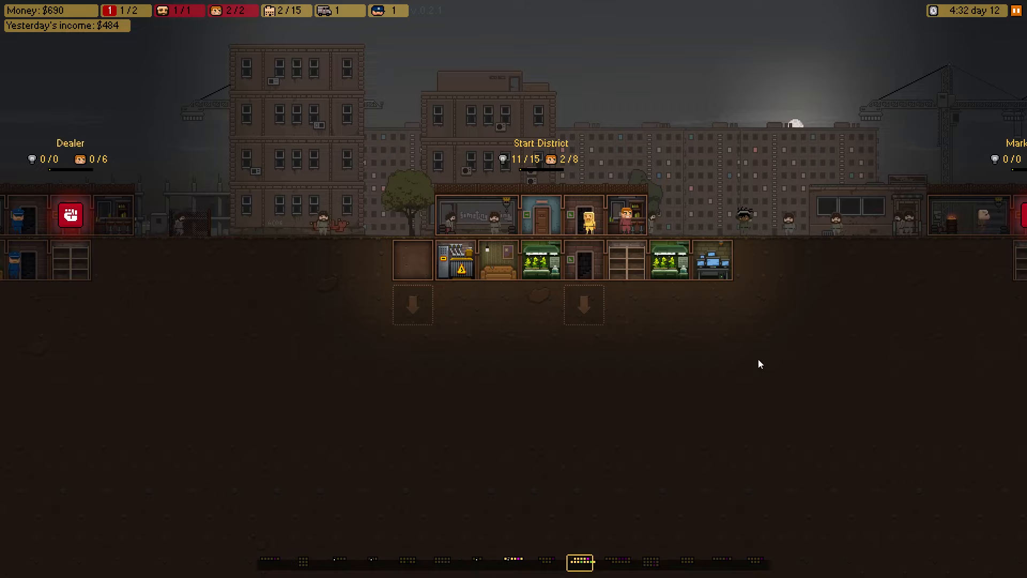